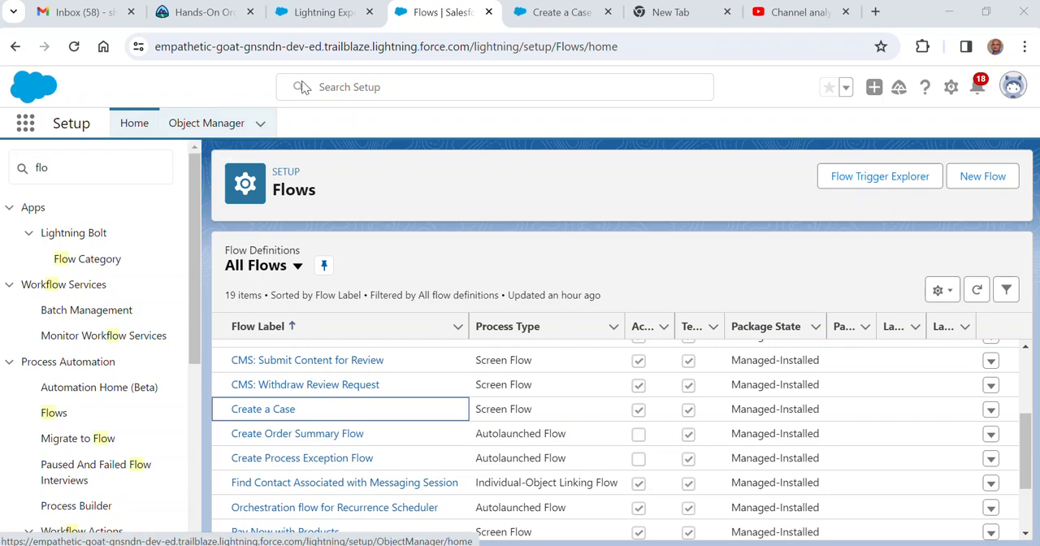
mouse_move(565, 132)
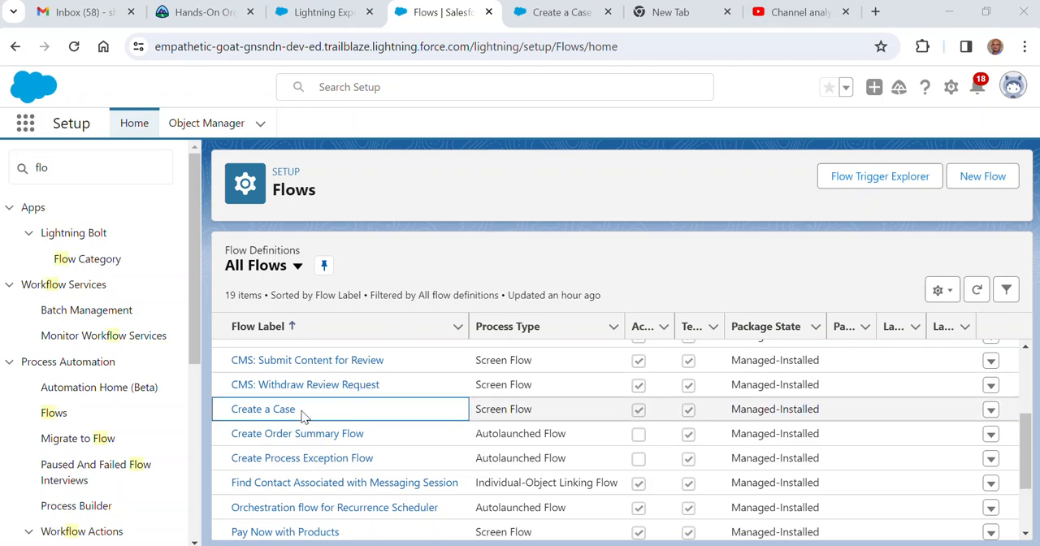
mouse_move(290, 426)
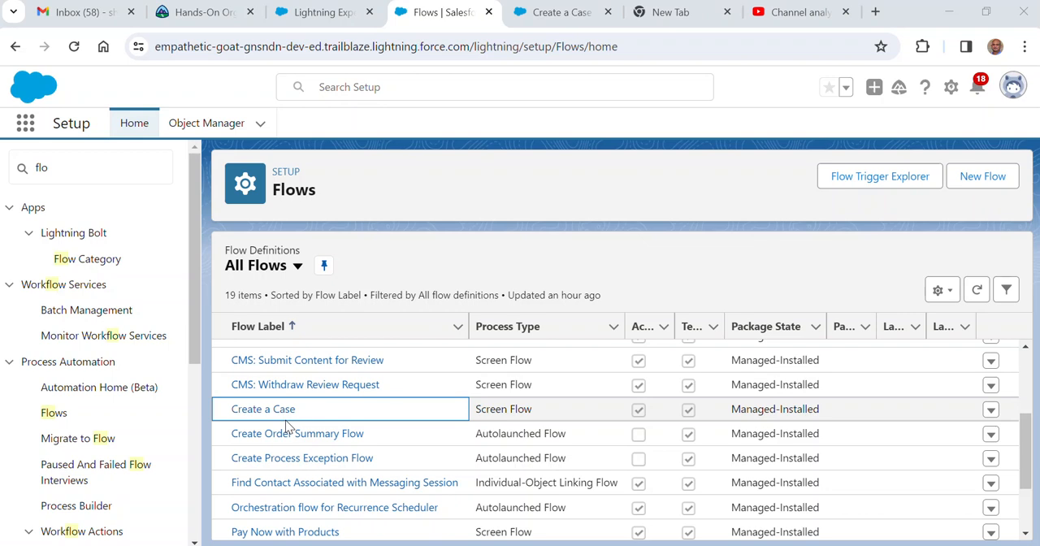
mouse_move(349, 197)
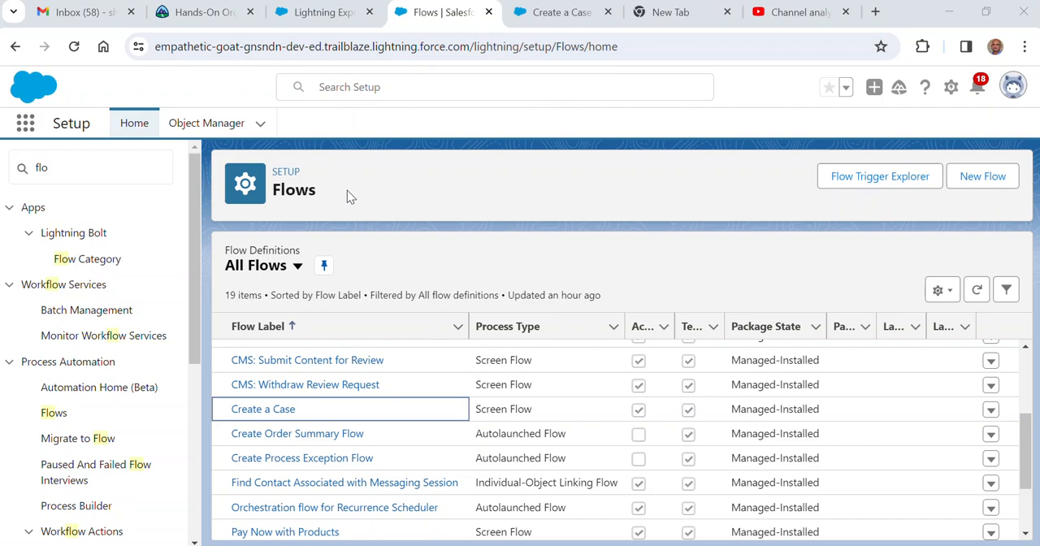
mouse_move(395, 210)
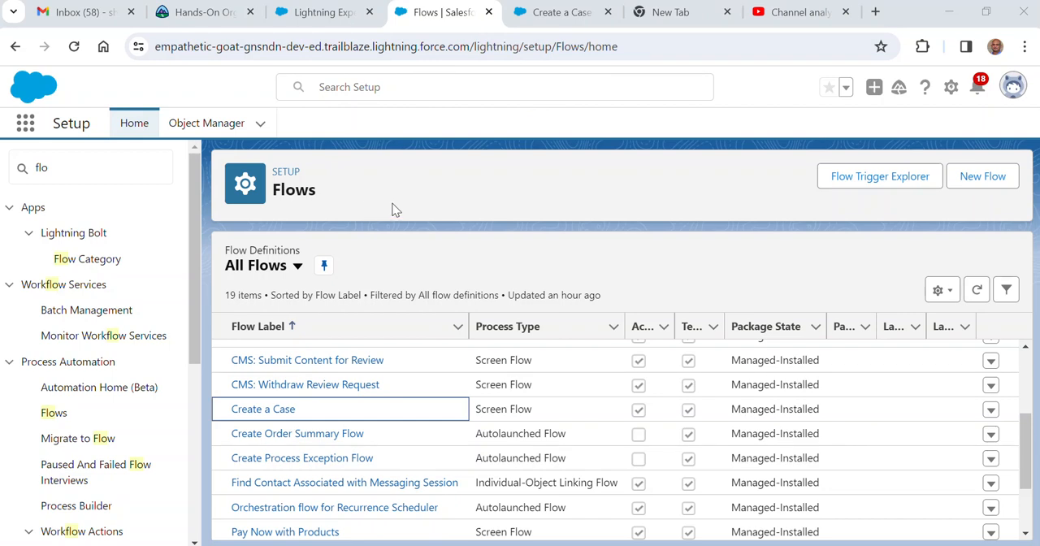
mouse_move(713, 8)
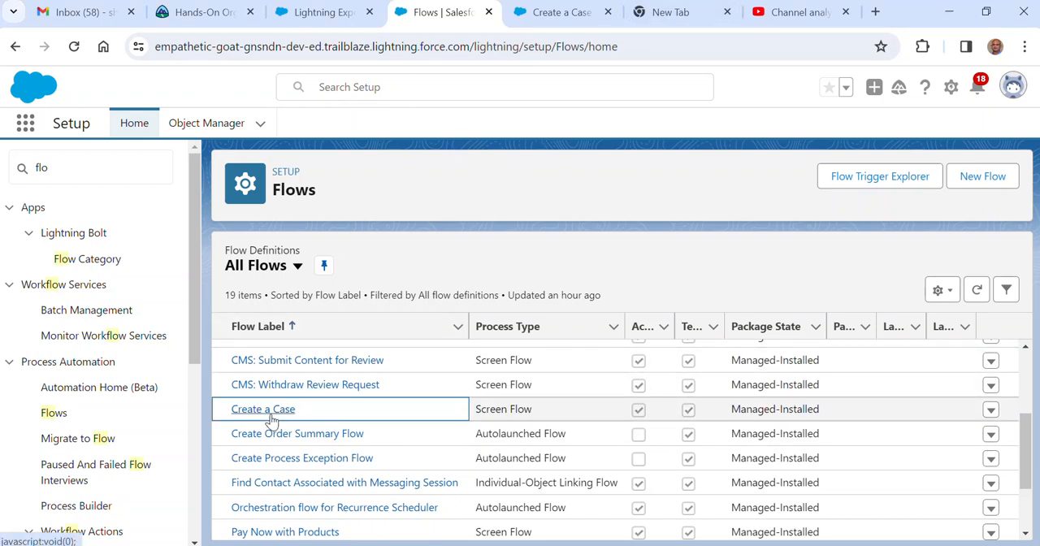
Open the Create a Case flow and show its version properties
click(262, 409)
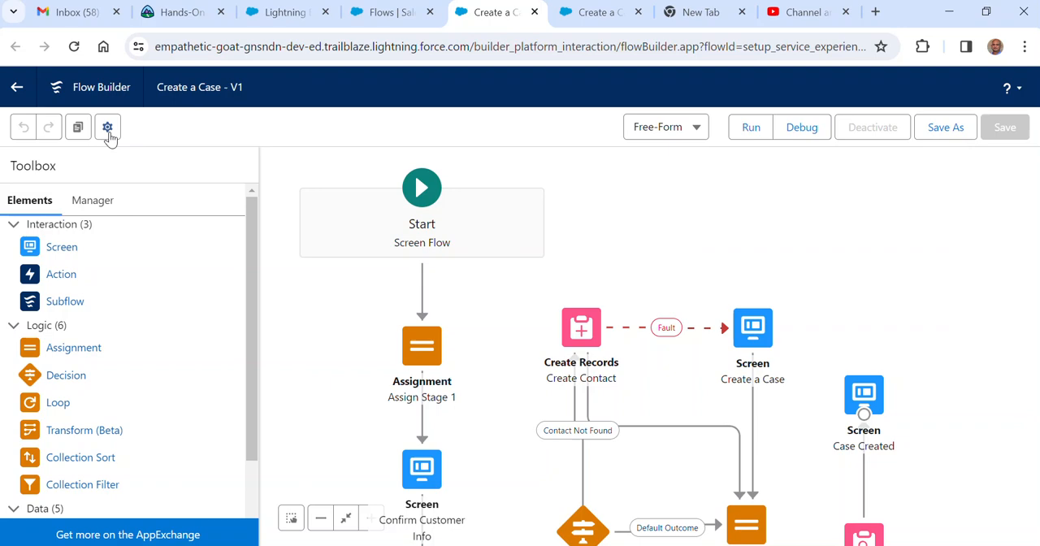
mouse_move(107, 128)
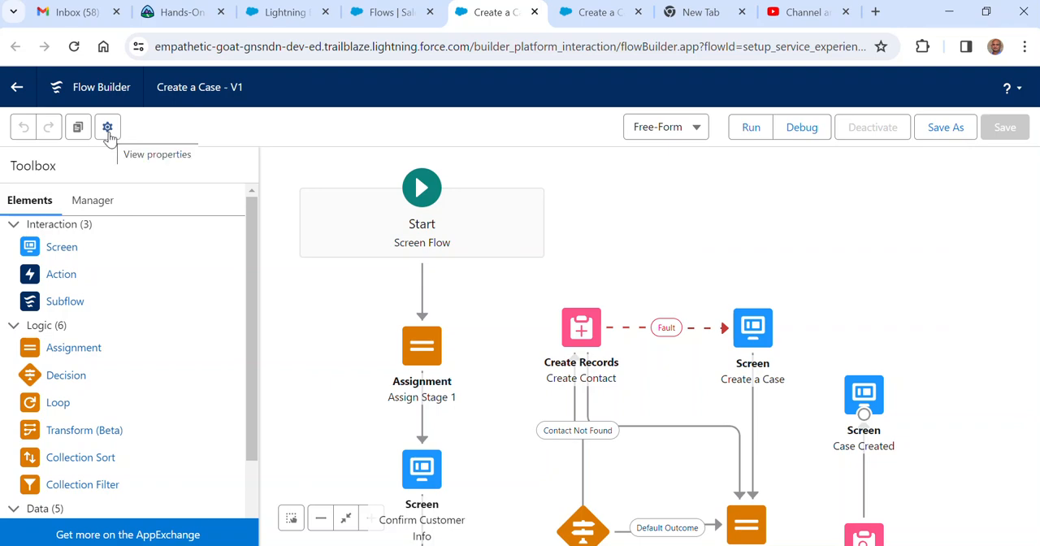
click(107, 127)
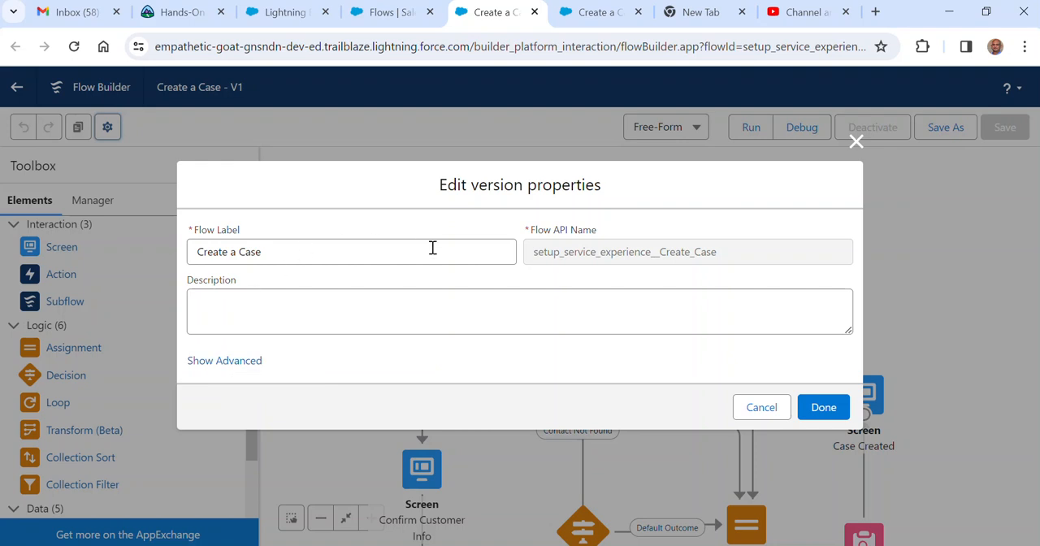
Change the flow's run API version from 59 to 58 in the advanced properties and confirm
click(519, 312)
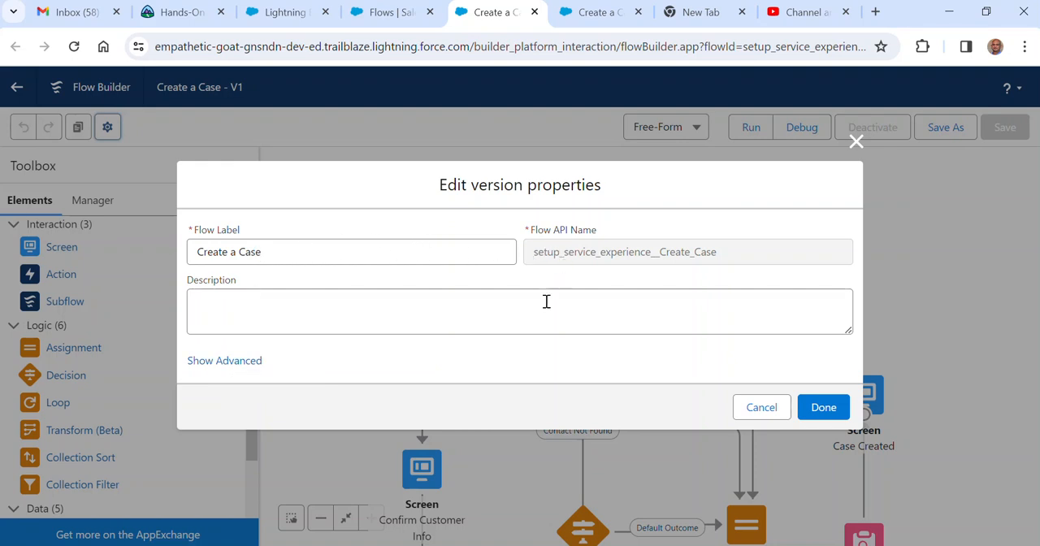
mouse_move(224, 360)
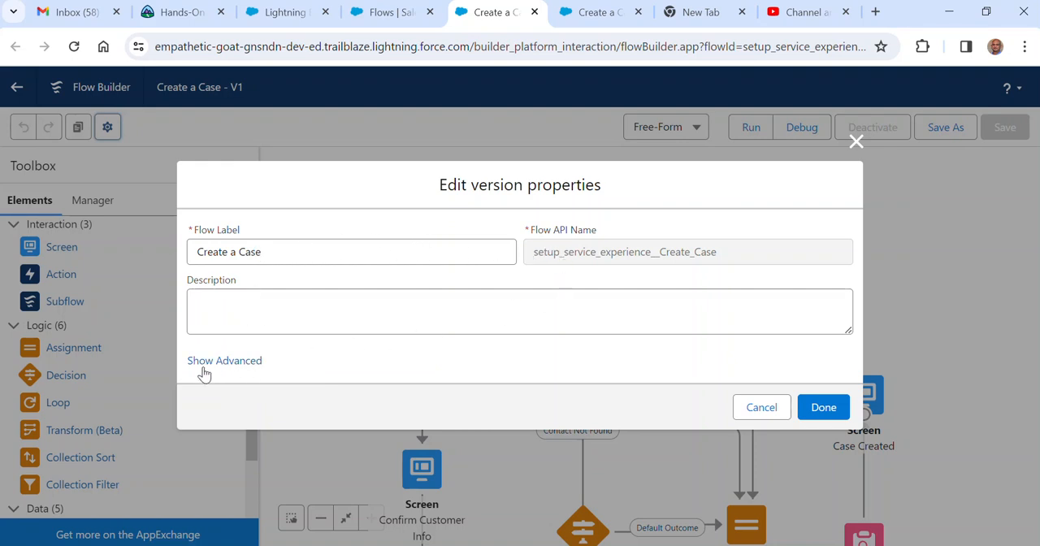
click(224, 360)
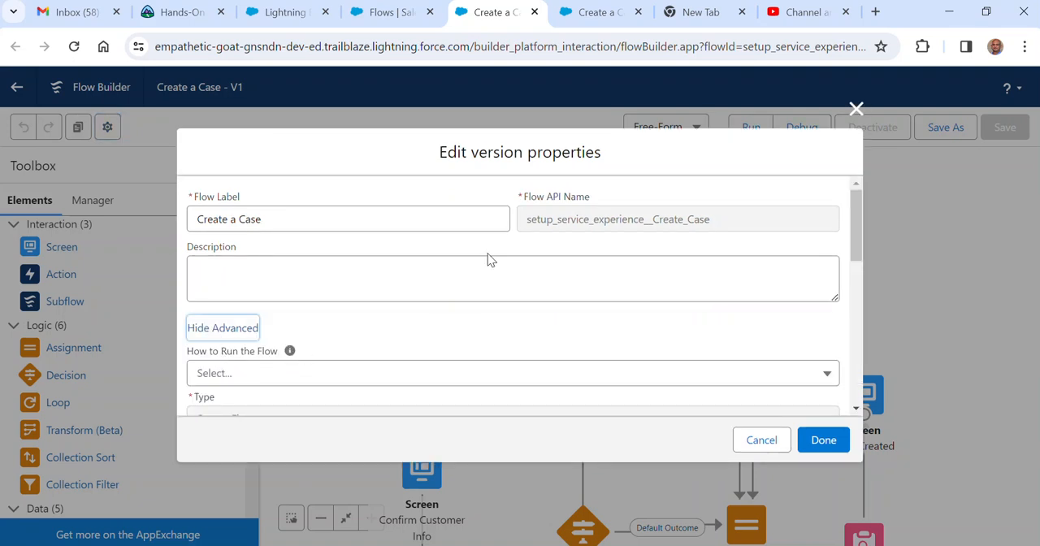
scroll(down, 3)
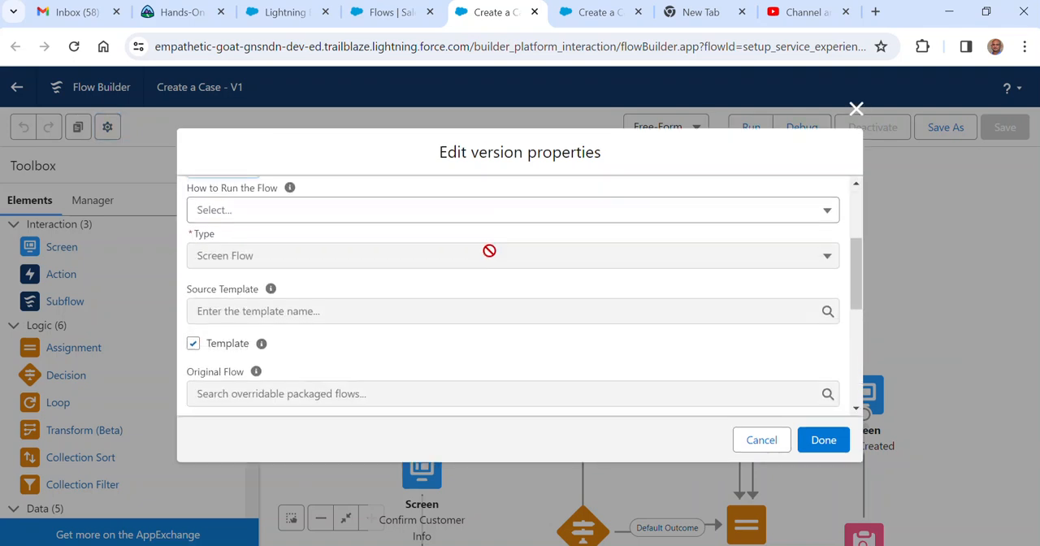
scroll(down, 3)
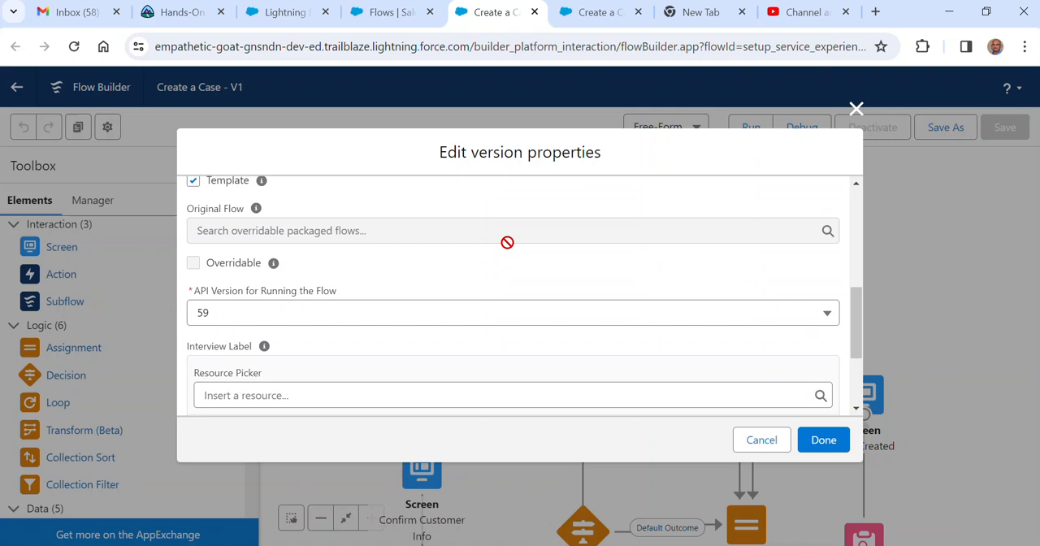
mouse_move(213, 319)
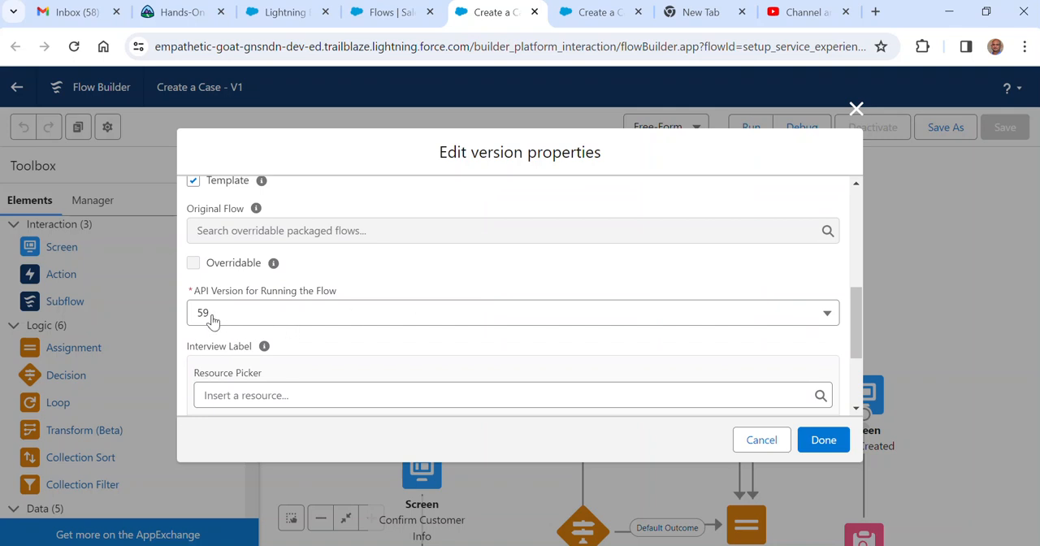
click(513, 313)
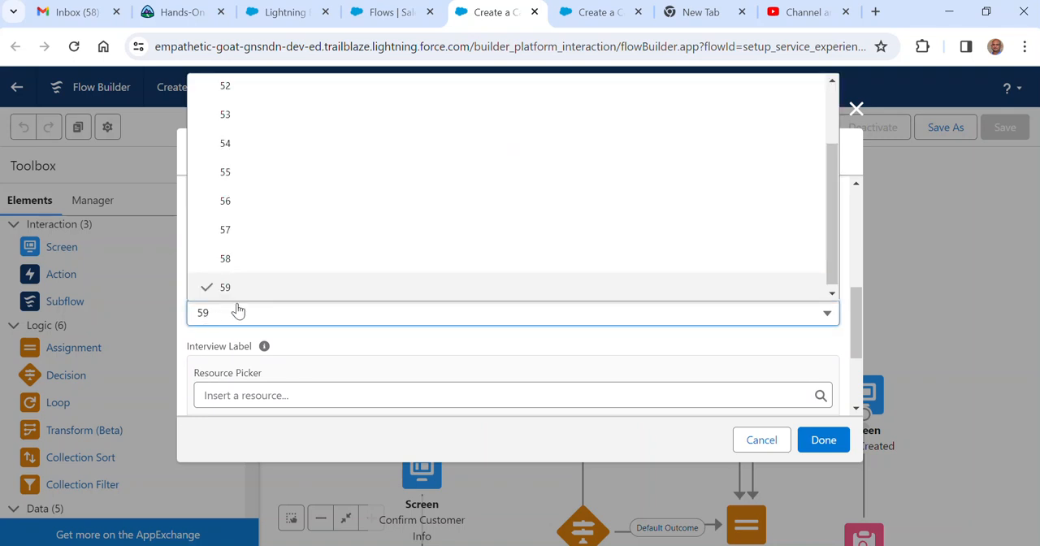
mouse_move(234, 258)
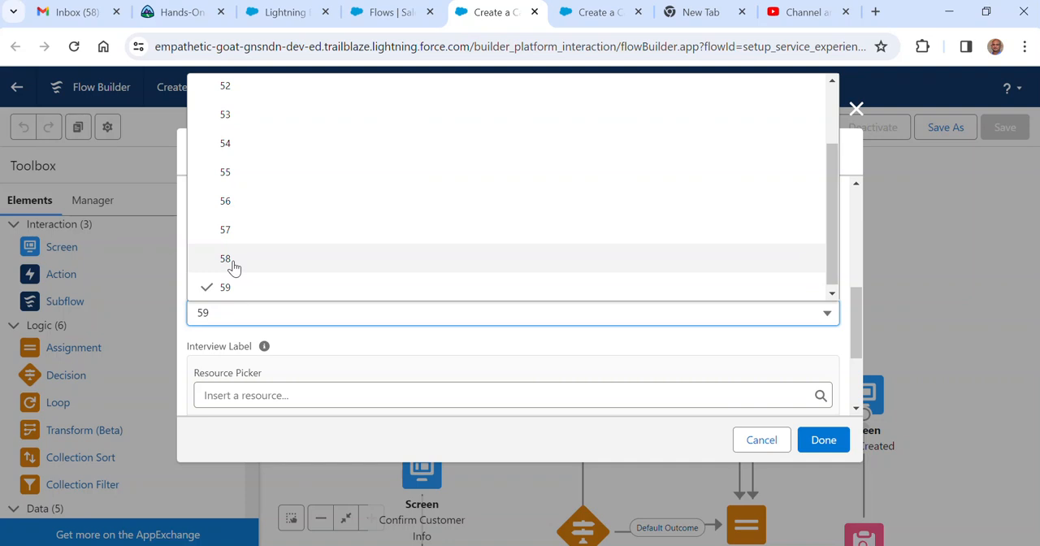
click(225, 258)
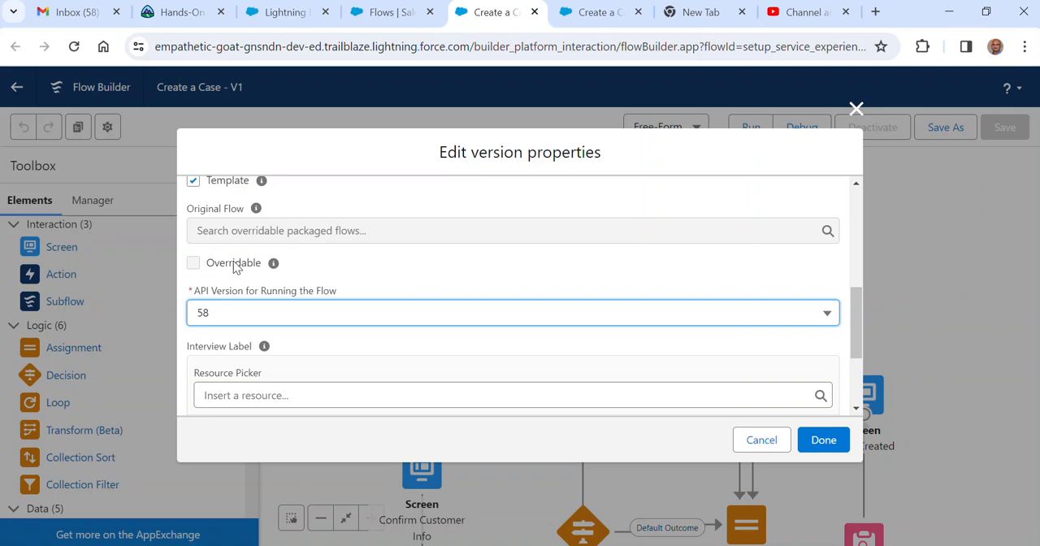
mouse_move(157, 314)
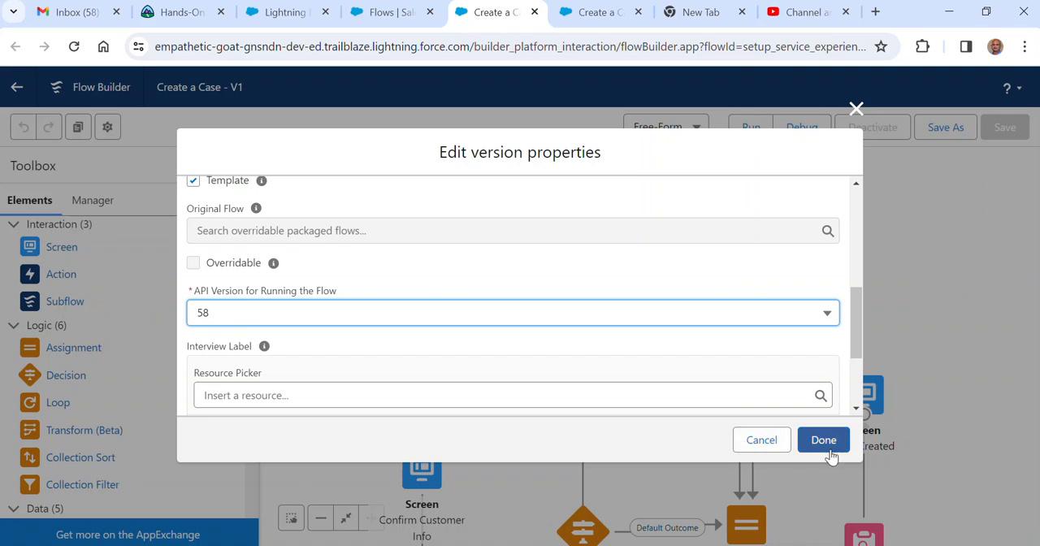
mouse_move(824, 451)
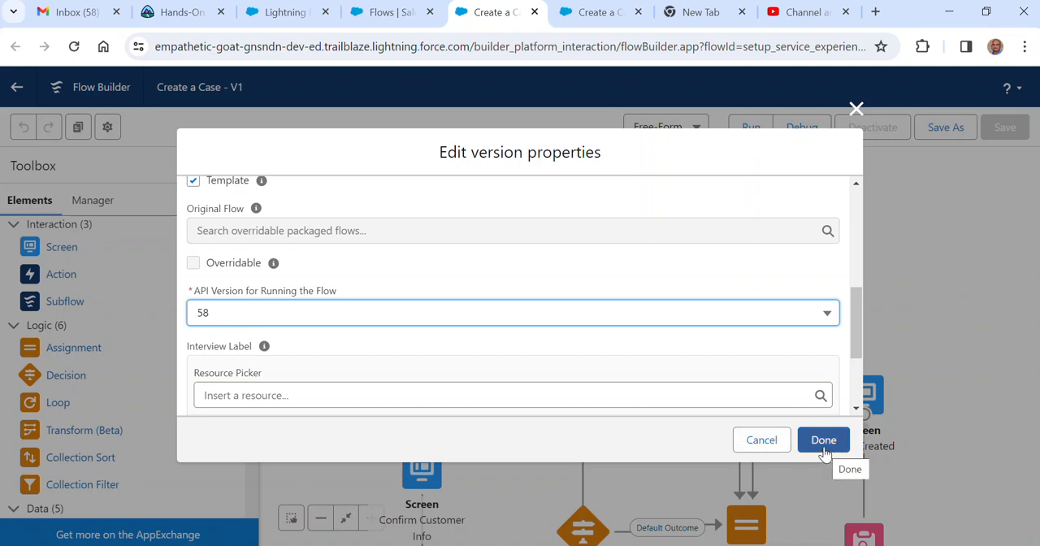
click(823, 440)
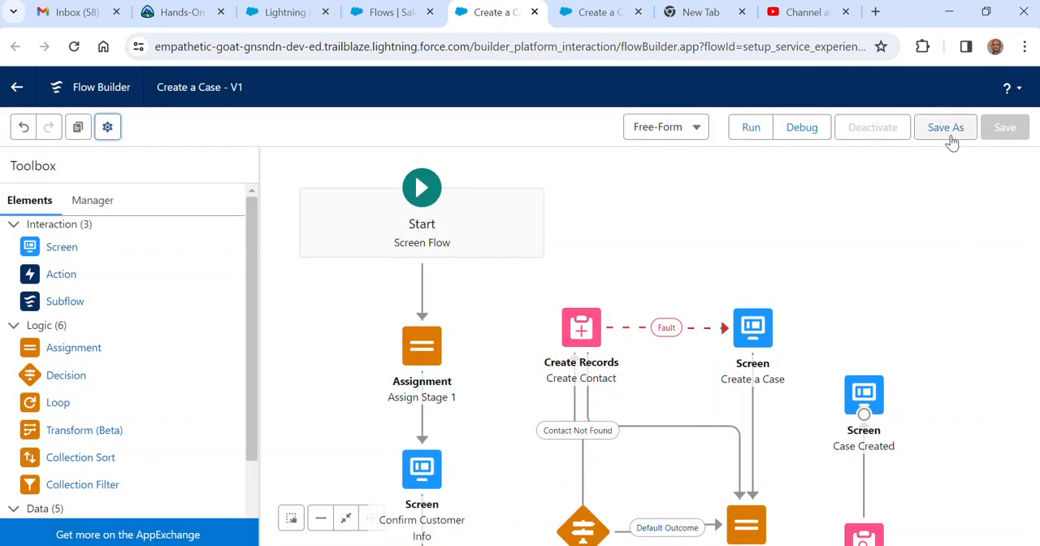
Save the flow as a new flow labelled 'new flow', checking API version 58 under advanced options
click(945, 126)
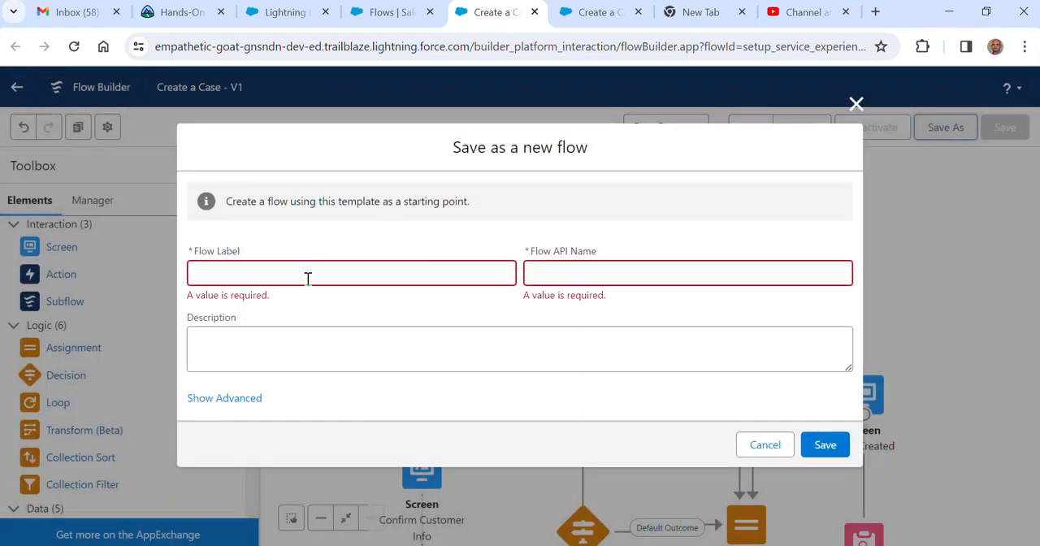
mouse_move(765, 445)
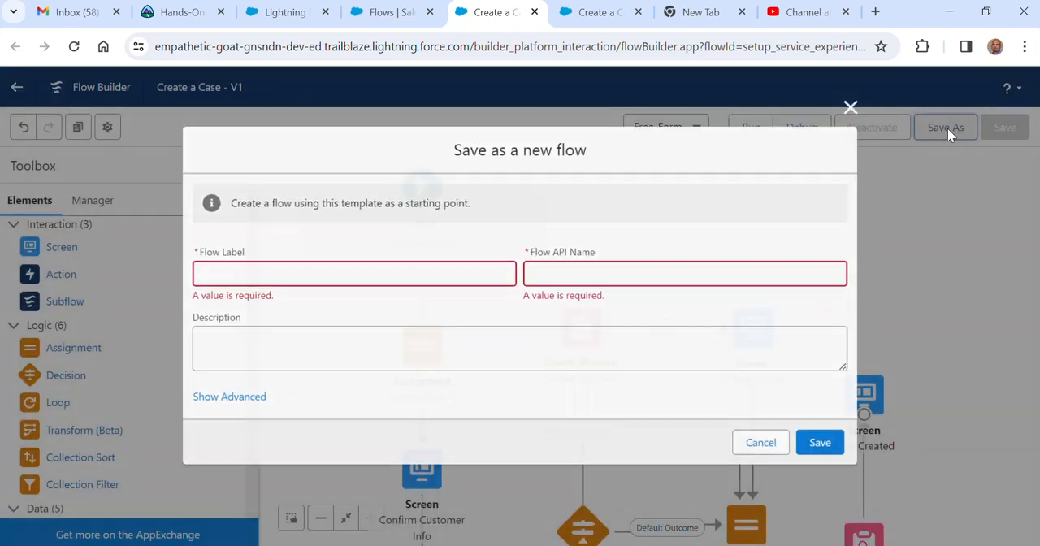
click(351, 272)
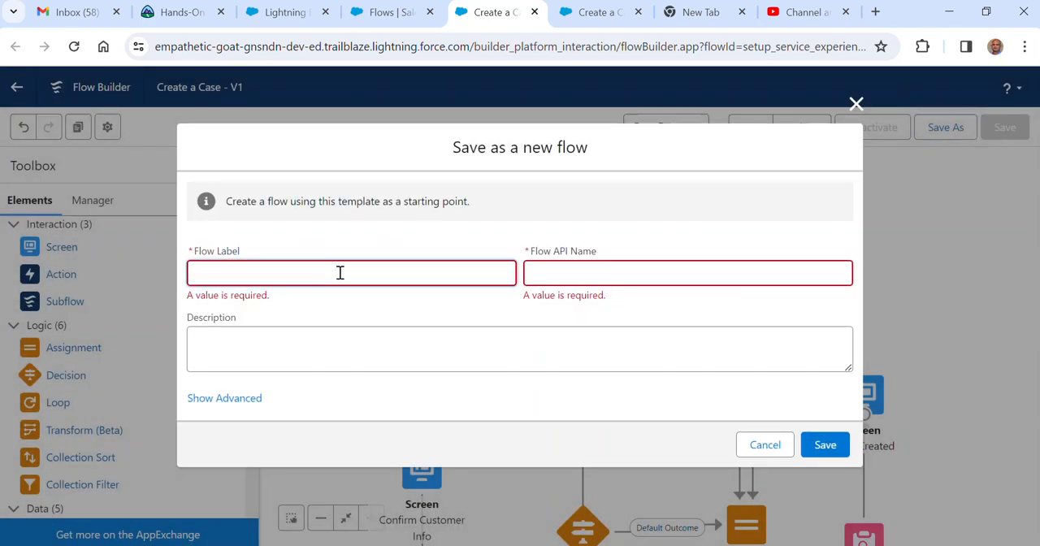
text(new)
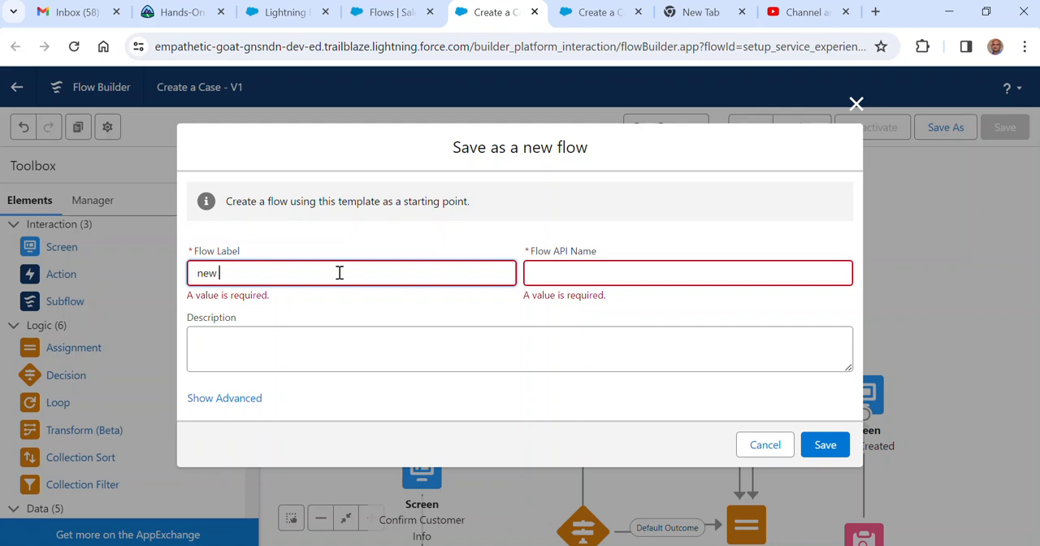
text(flo)
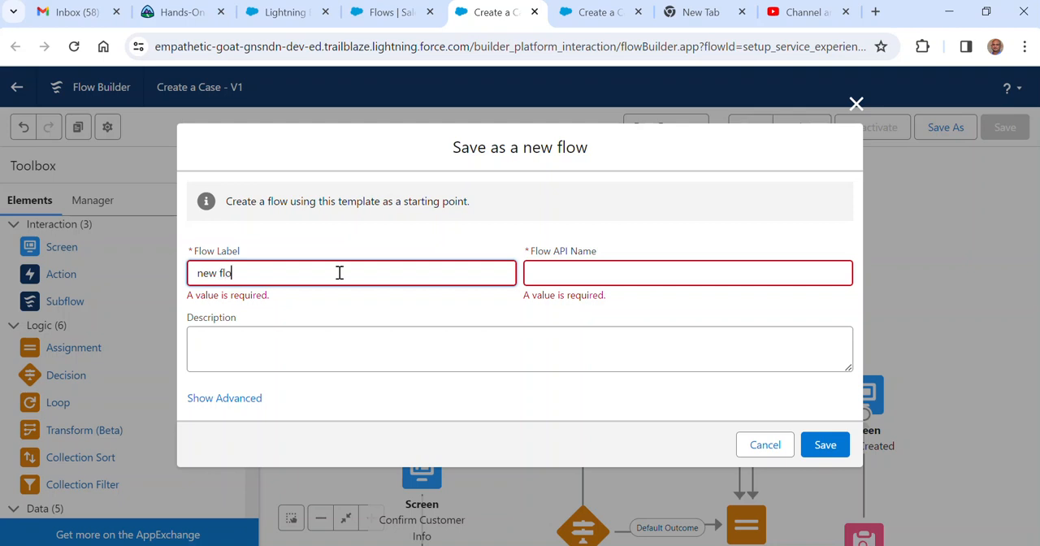
text(e)
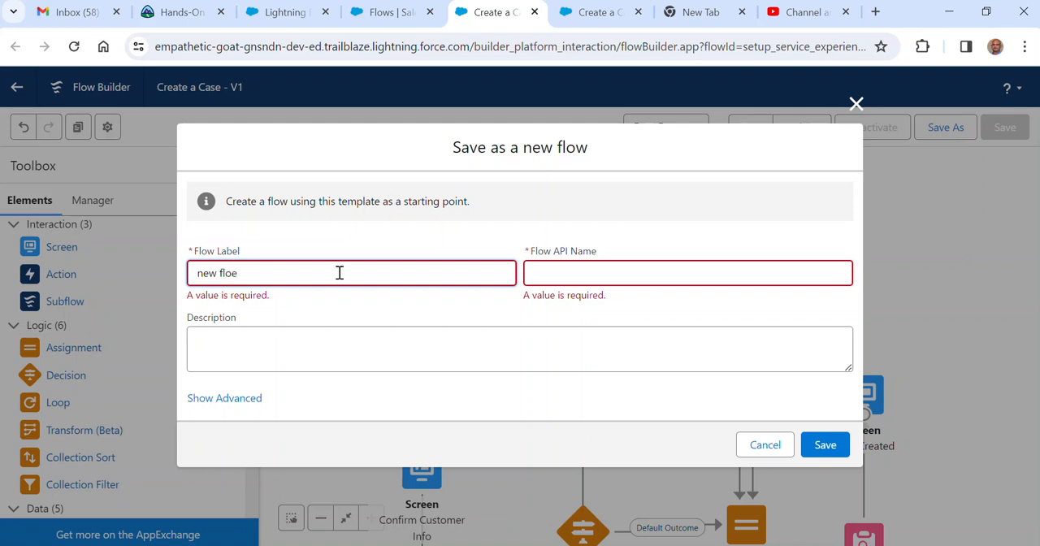
key(Backspace)
text(w)
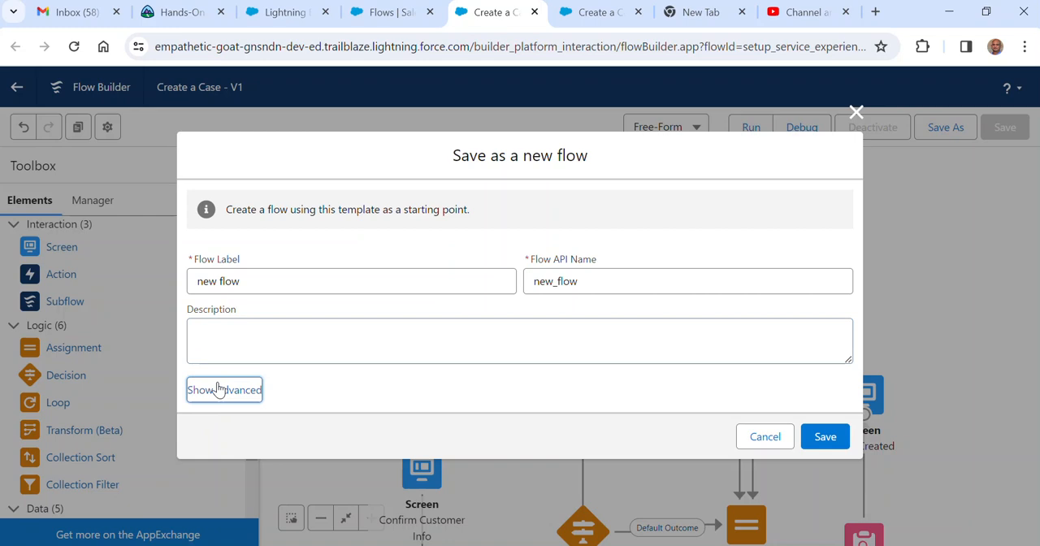
click(223, 389)
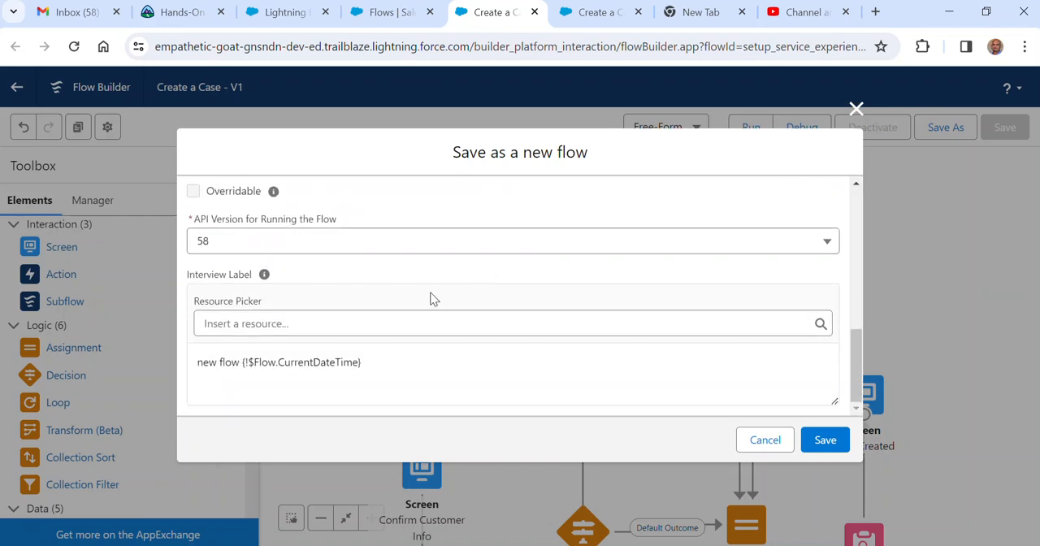
mouse_move(825, 440)
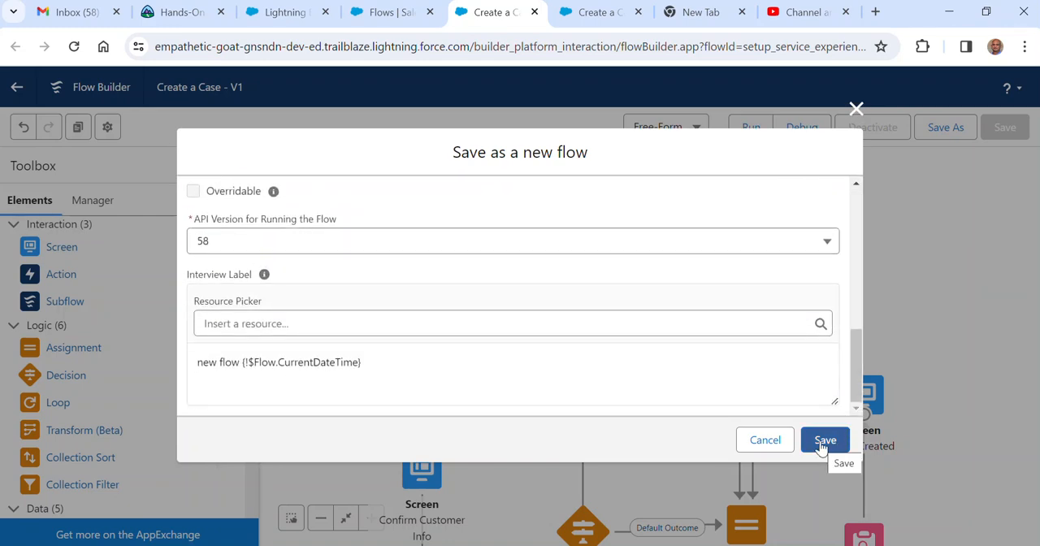
click(825, 440)
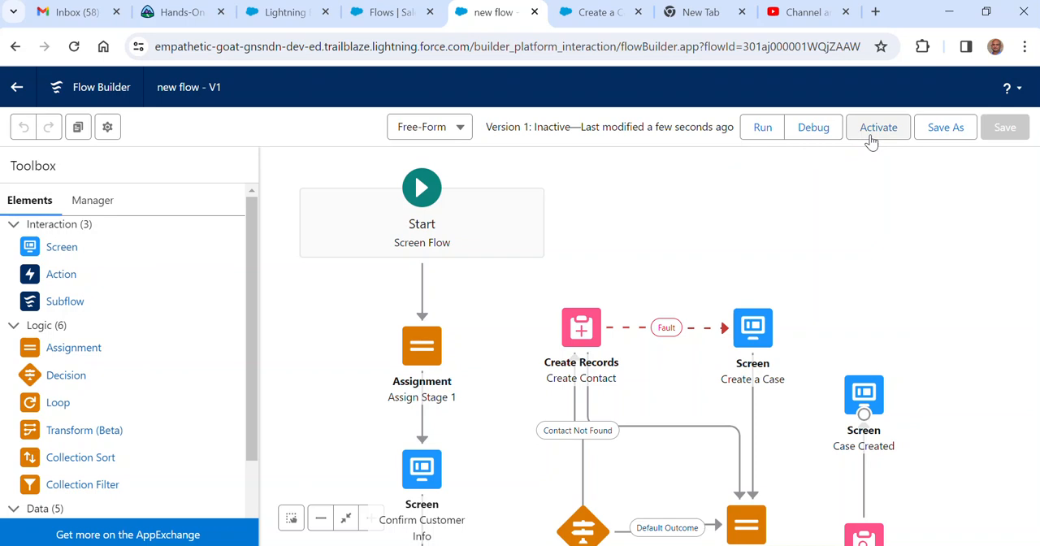
Activate version 1 of 'new flow'
click(878, 127)
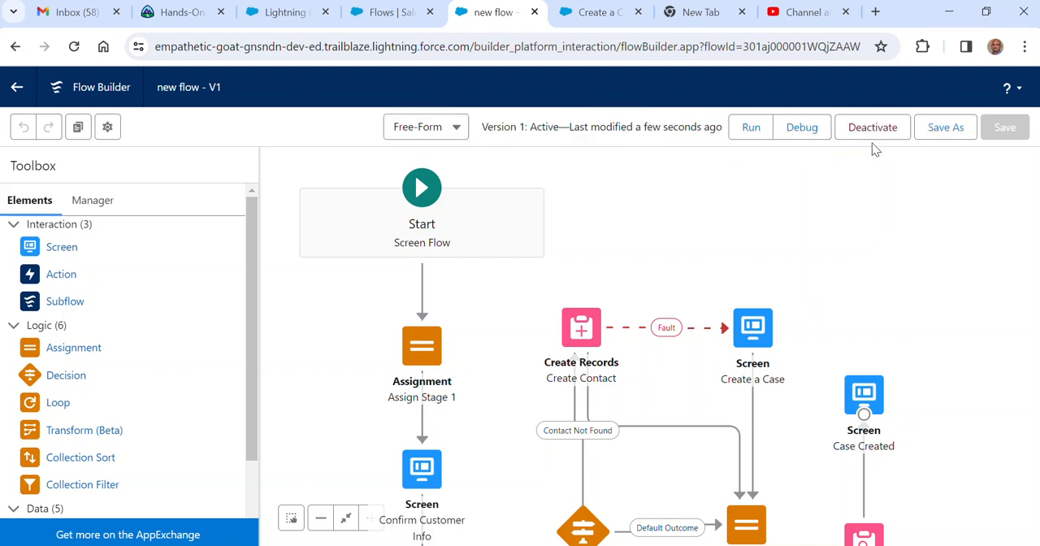
mouse_move(218, 209)
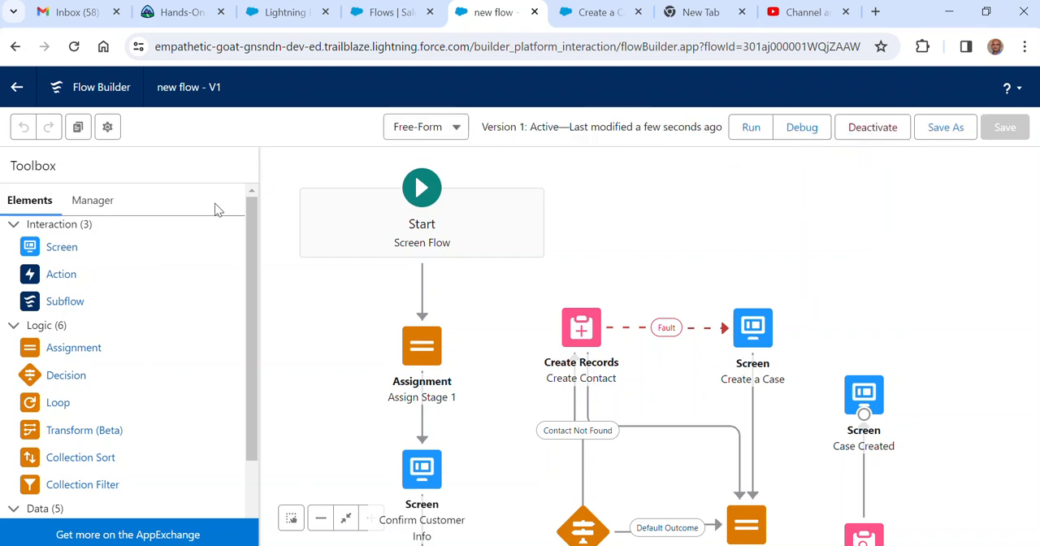